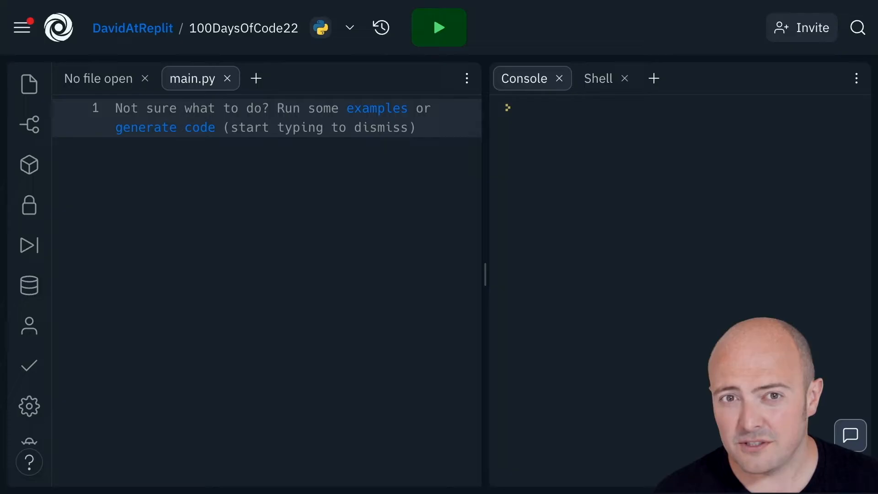
Begin main.py with the line 'import random' followed by a blank line.
left_click(118, 108)
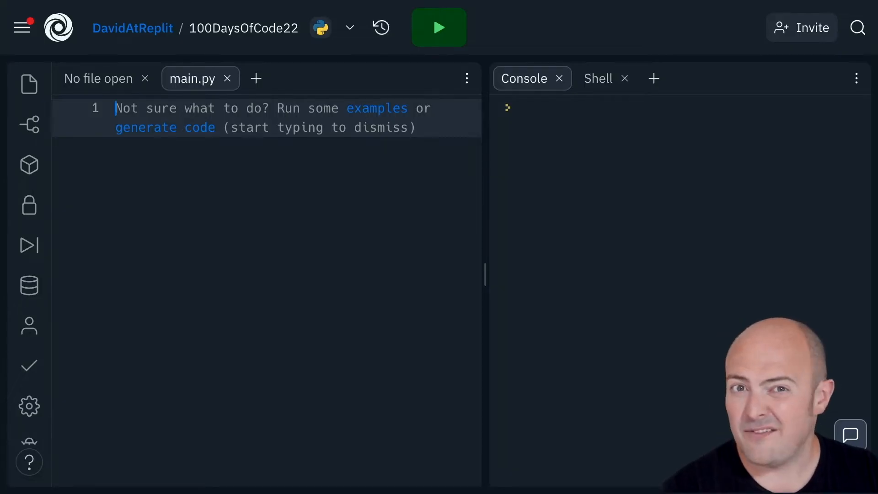
type("import")
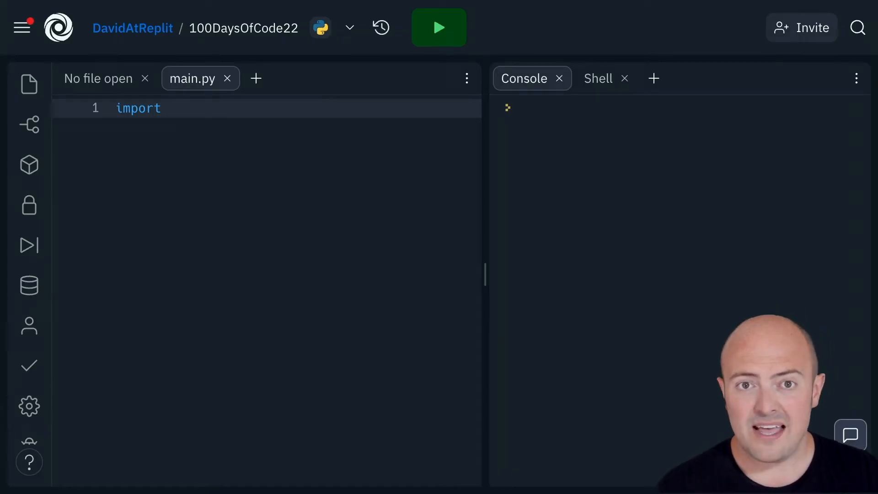
type("random")
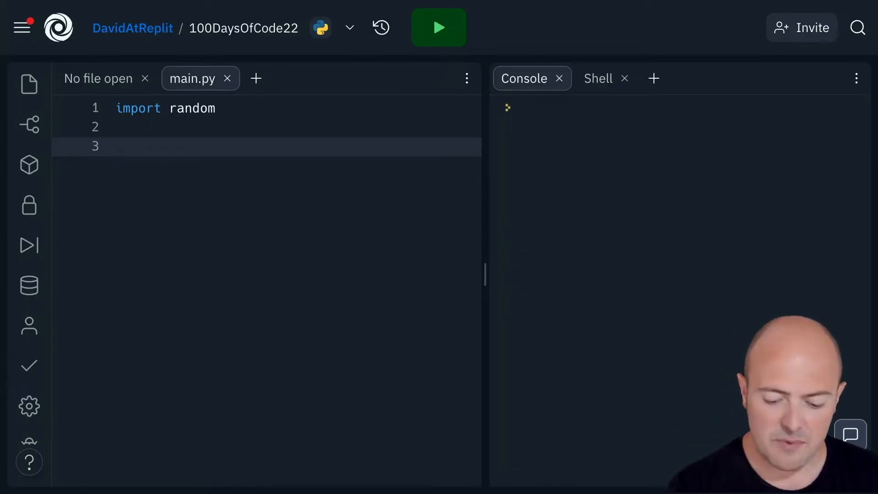
left_click(140, 146)
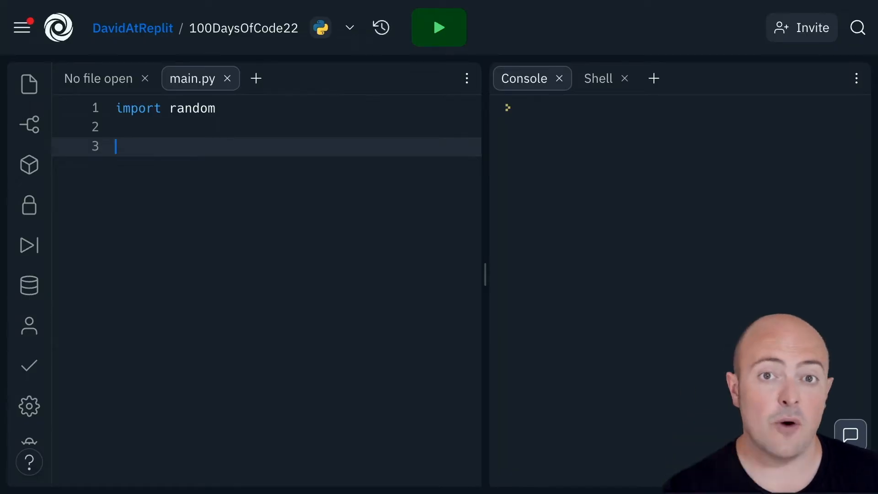
Assign myNumber = random.randint(1,100) and print(myNumber) on the next line.
type("myNumber =")
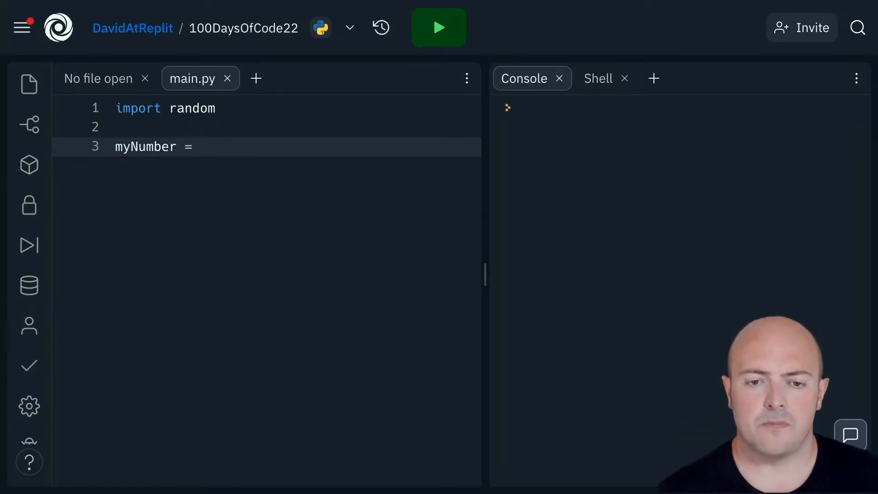
type("random.randint(1,100)")
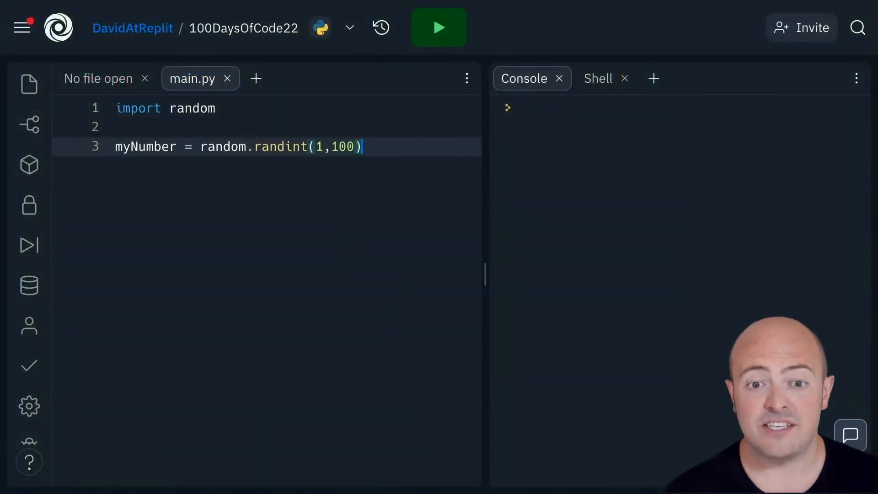
type("print(myNumber)")
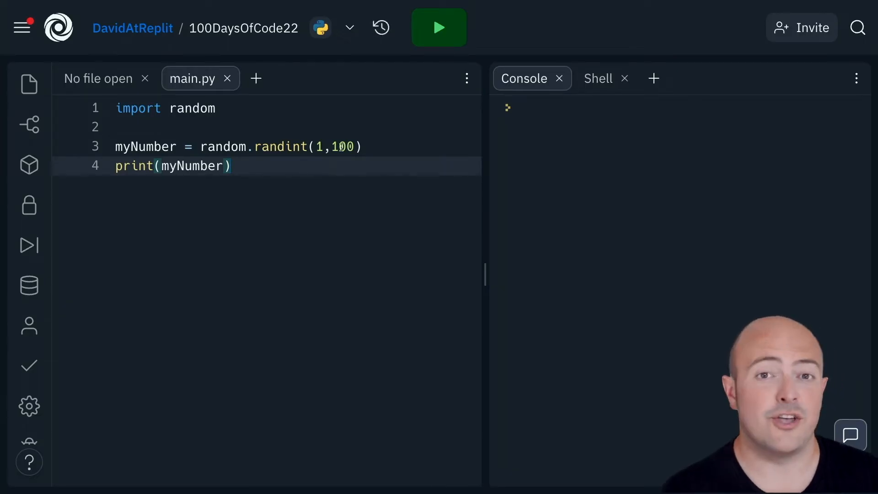
Run the script four times to see a different random number printed each run.
left_click(439, 28)
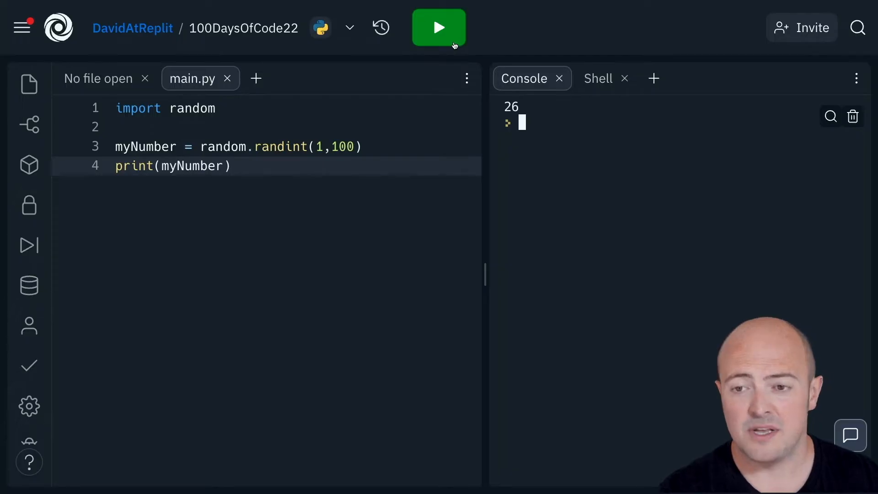
left_click(438, 28)
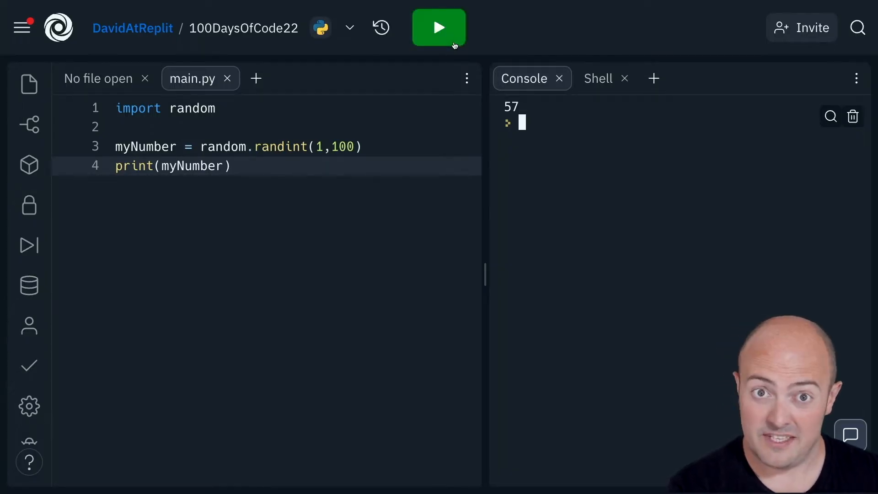
left_click(438, 27)
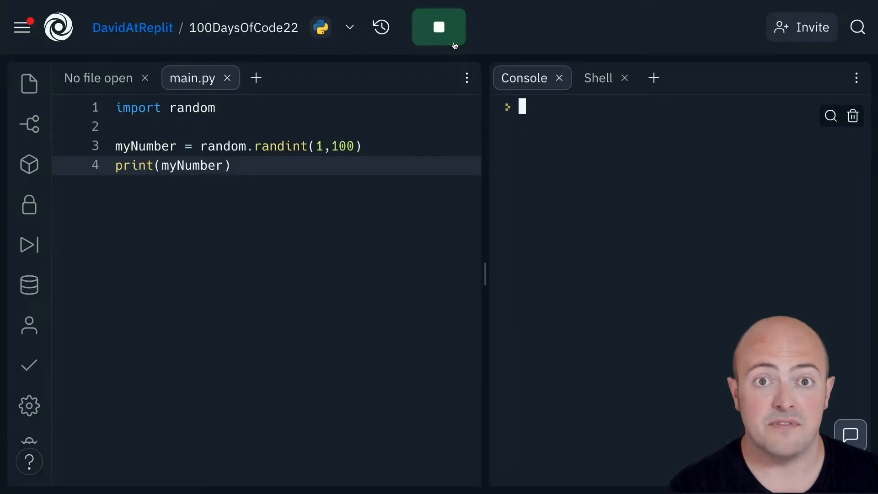
left_click(439, 27)
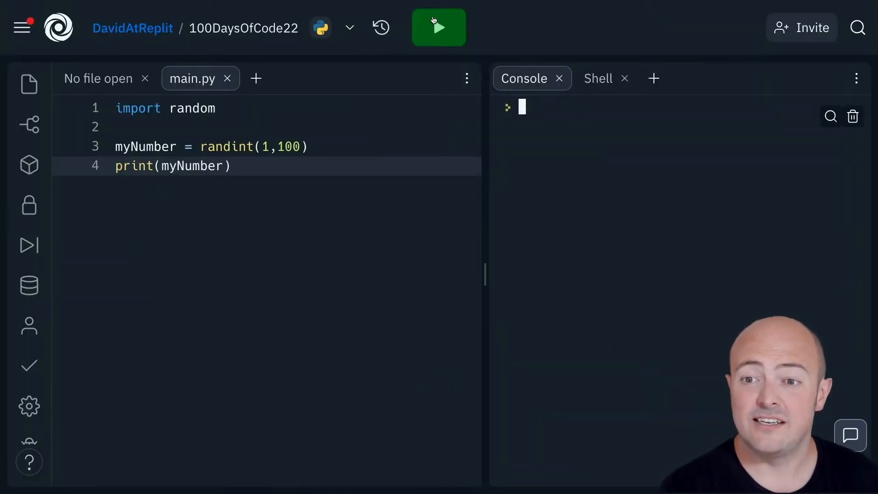
Run the script with random.randint(1,100) restored, printing 68 to the console.
left_click(439, 28)
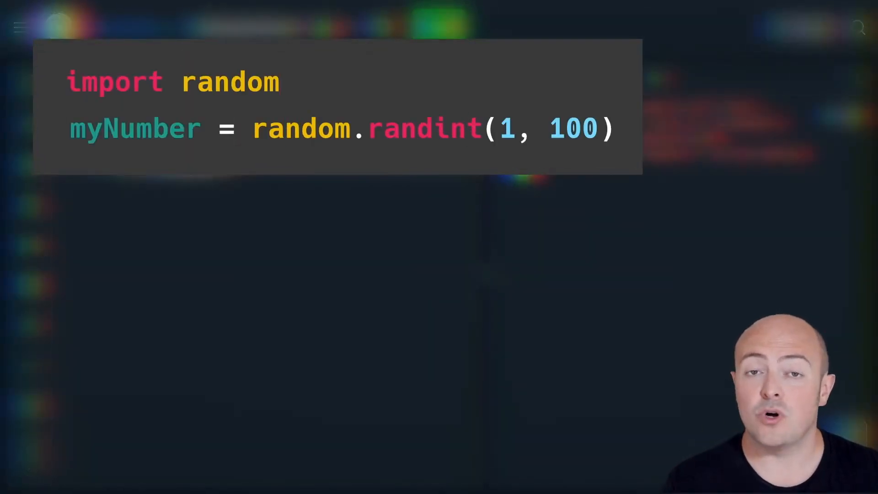
left_click(439, 27)
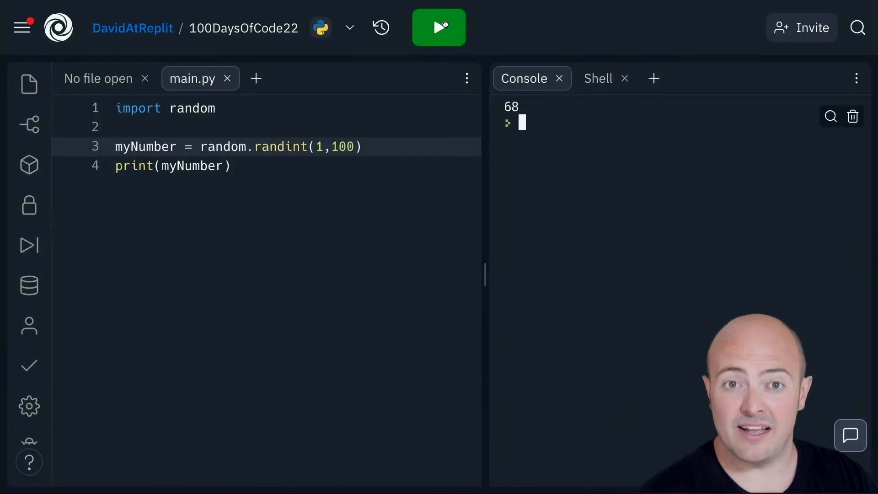
Wrap the print in 'for i in range(10):' and run, getting the same number ten times.
type("for i in range(10):")
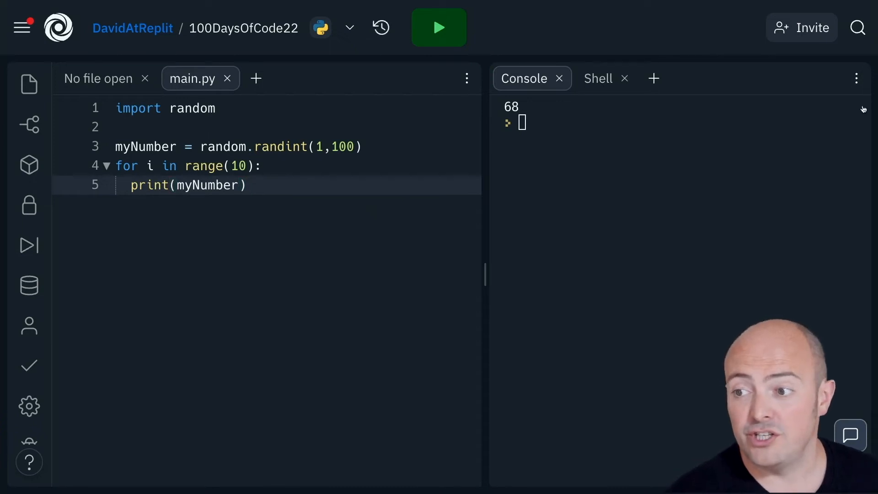
left_click(439, 27)
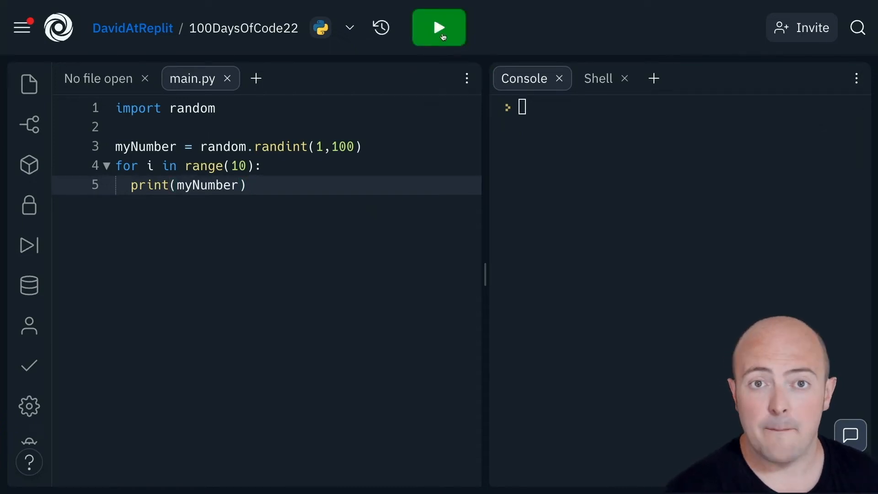
left_click(439, 27)
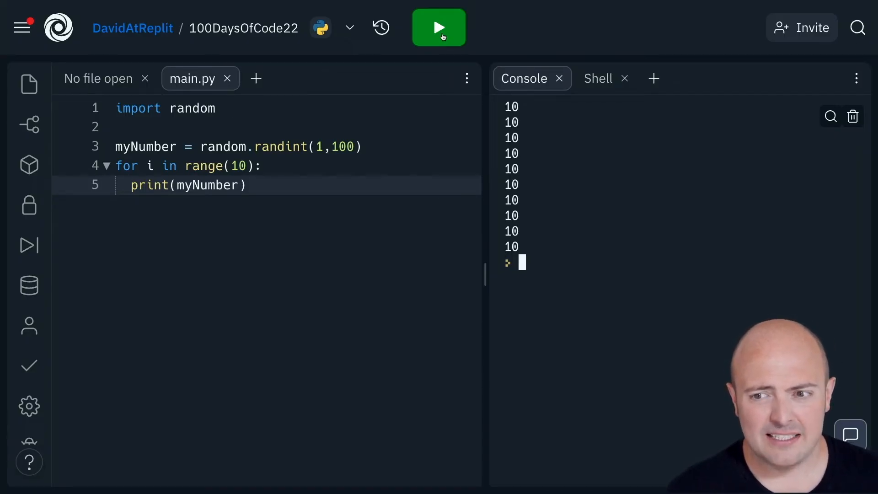
left_click(439, 27)
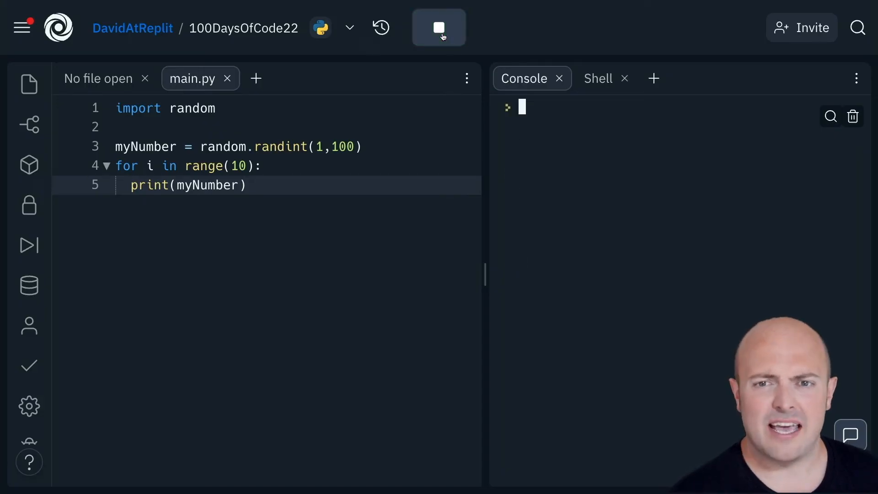
left_click(439, 27)
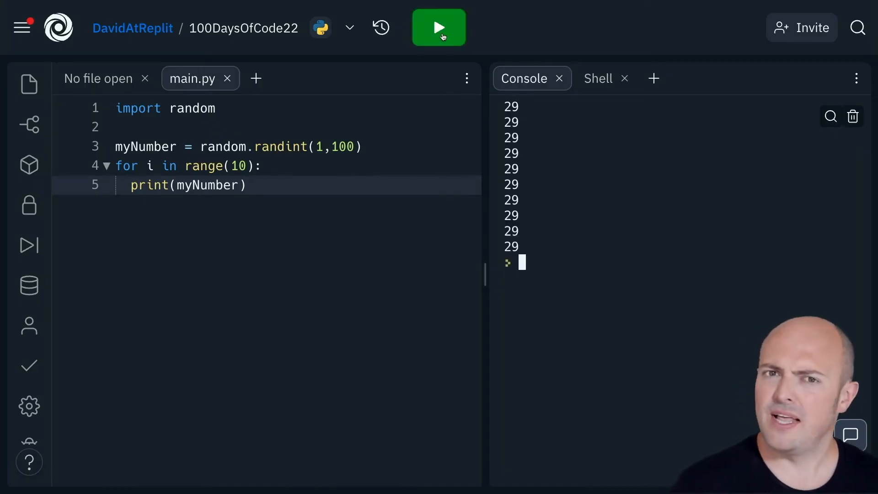
mouse_move(441, 37)
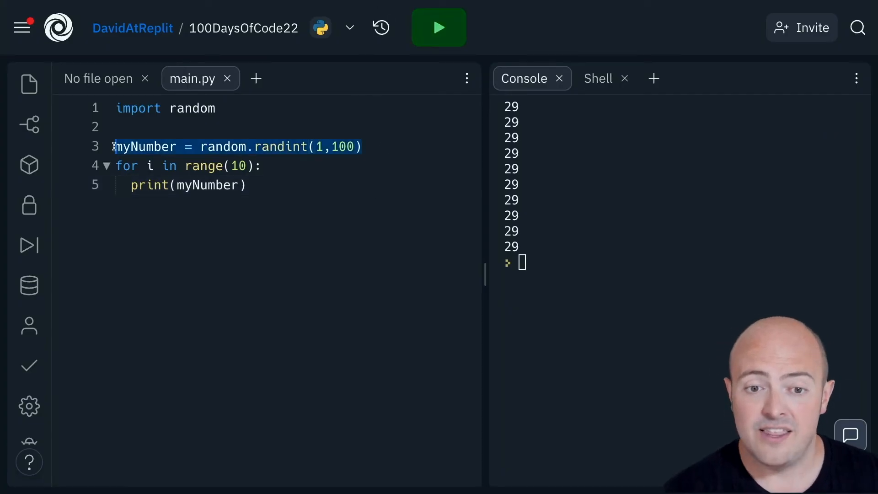
Move 'myNumber = random.randint(1,100)' inside the loop and run, printing ten different numbers.
key("Delete")
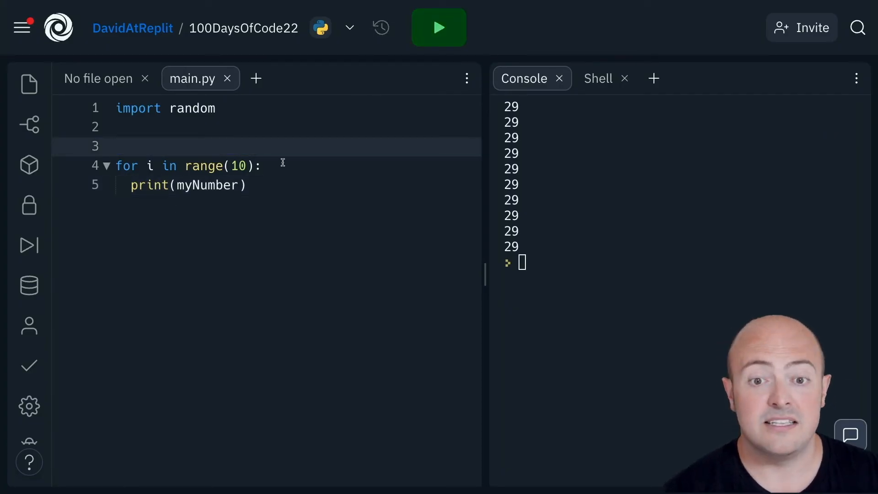
key("Backspace")
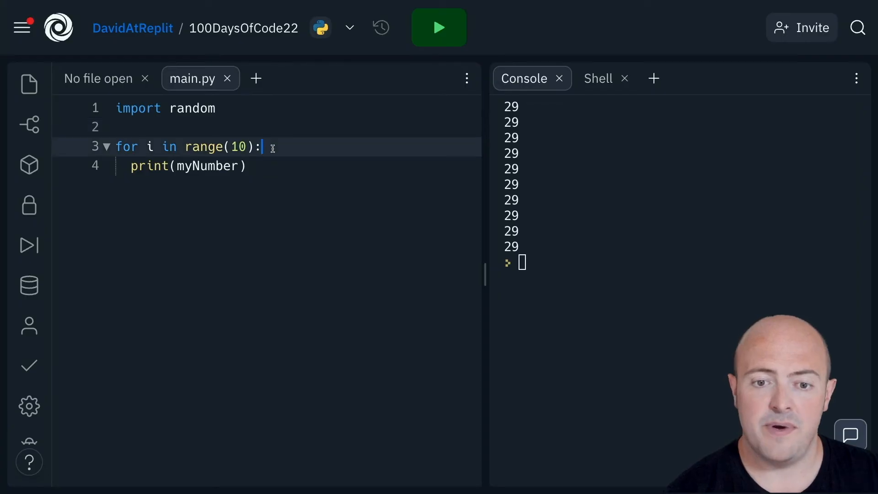
type("myNumber = random.randint(1,100)")
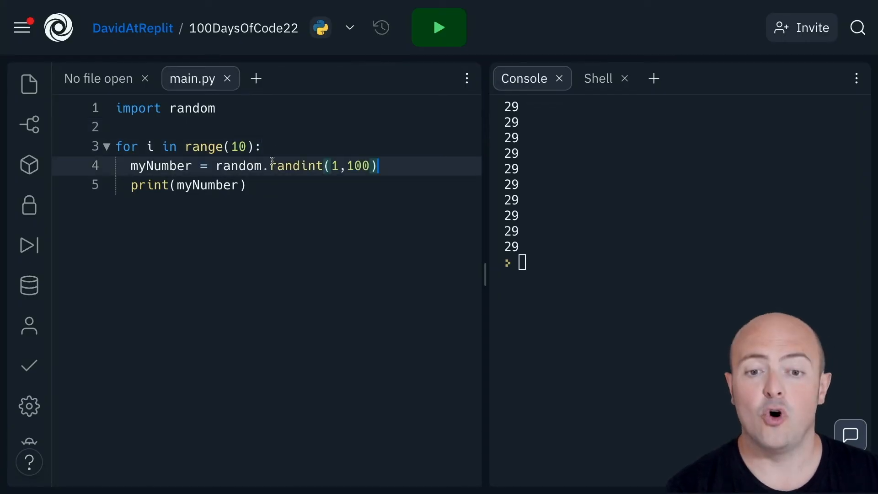
mouse_move(253, 240)
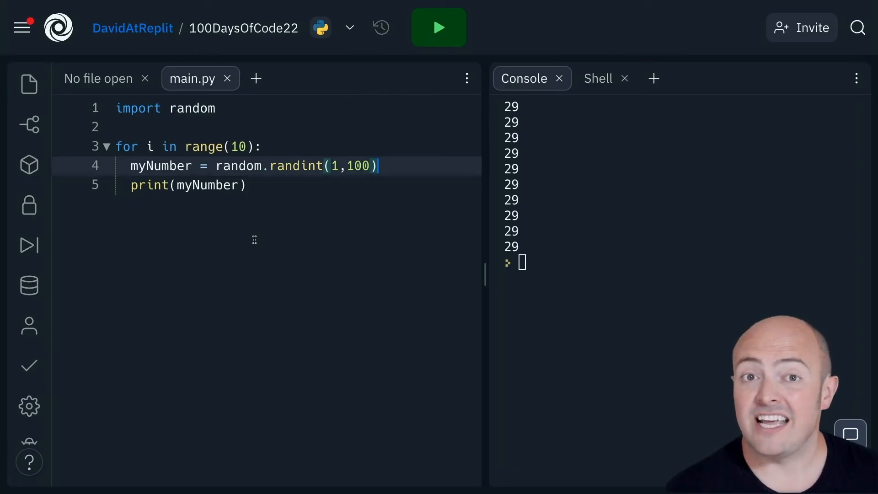
left_click(439, 27)
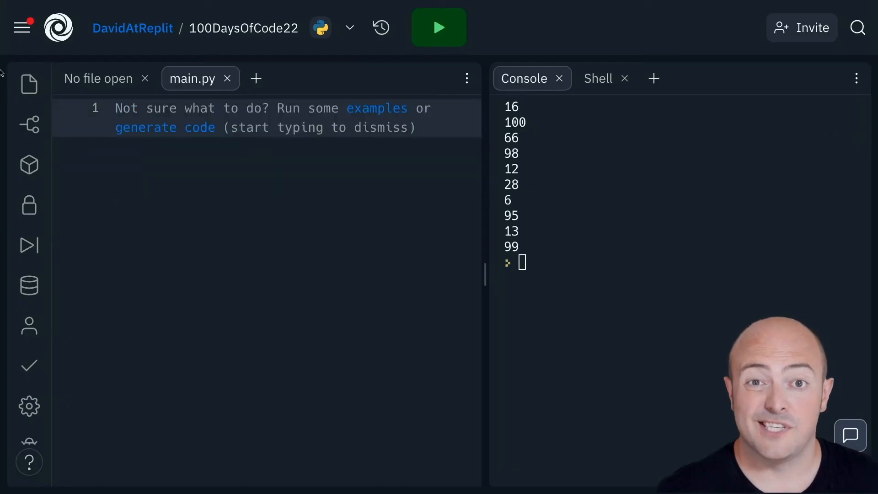
left_click(118, 108)
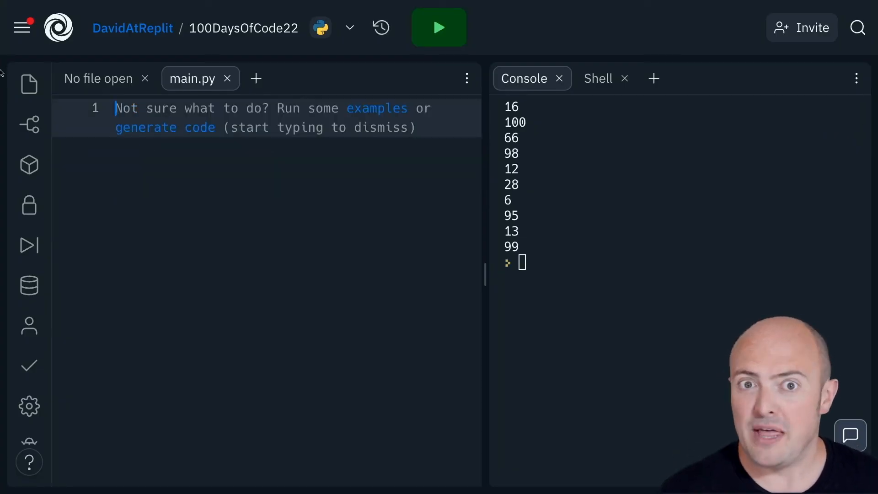